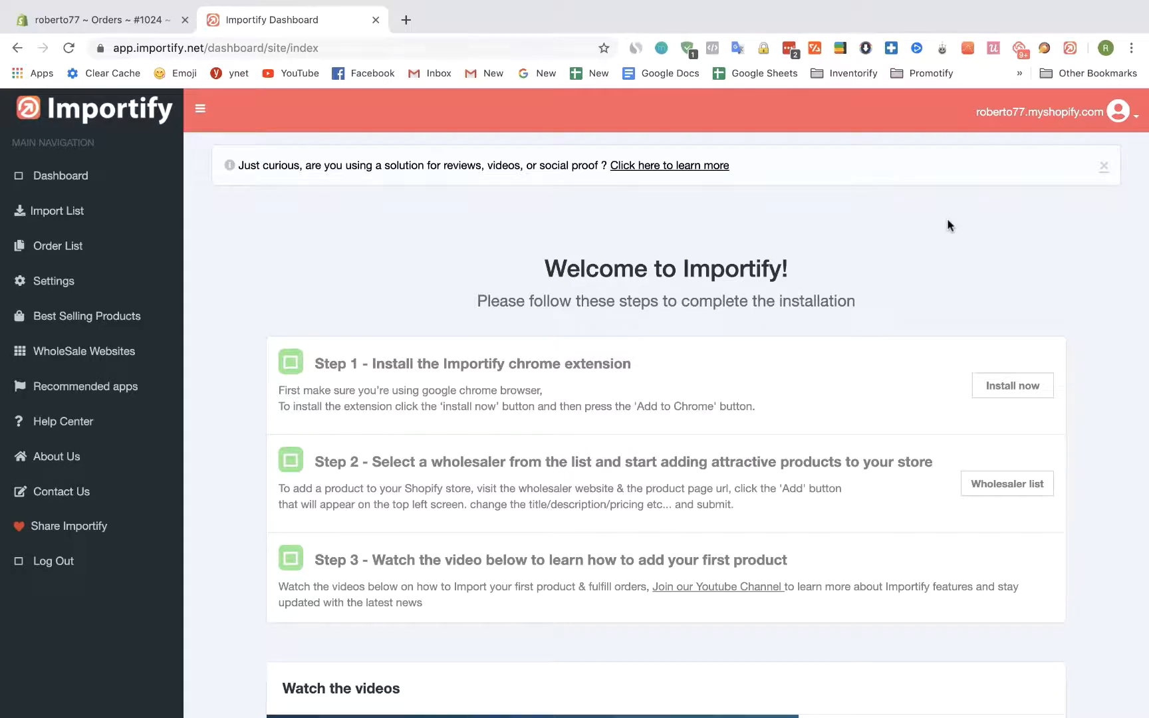
{"action": "mouse_move", "coordinate": [816, 198]}
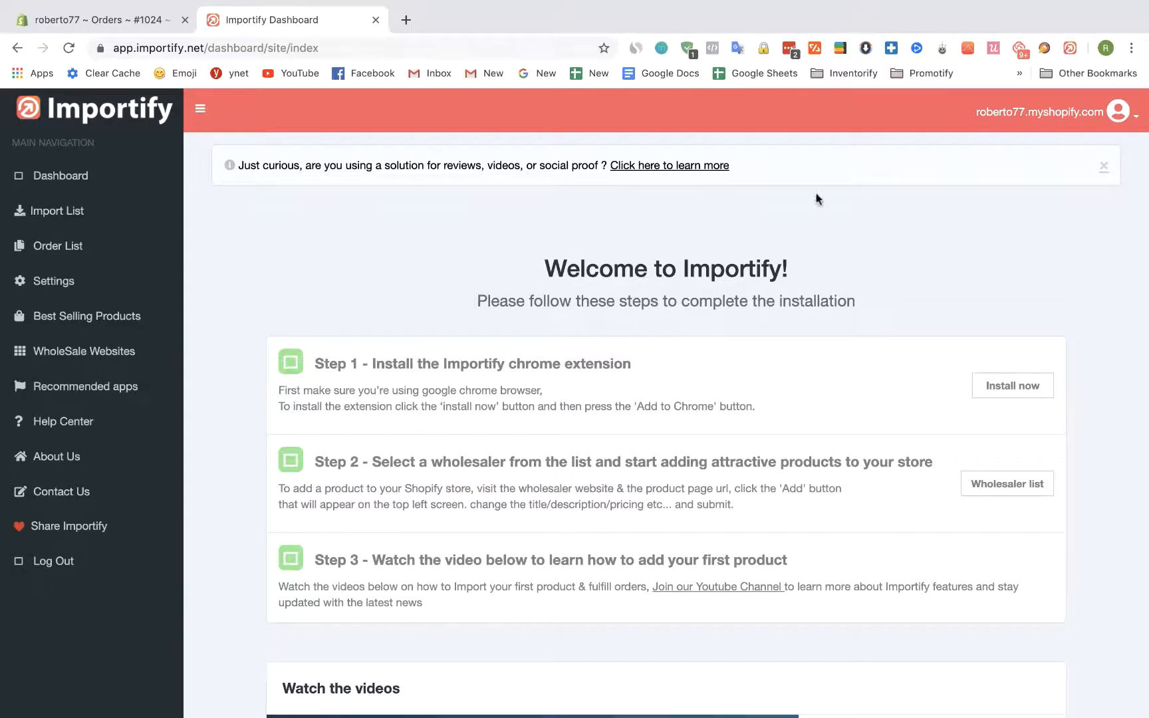
Step: Open the store's Order List and launch the Amazon purchase for order #1024
{"action": "left_click", "coordinate": [57, 246]}
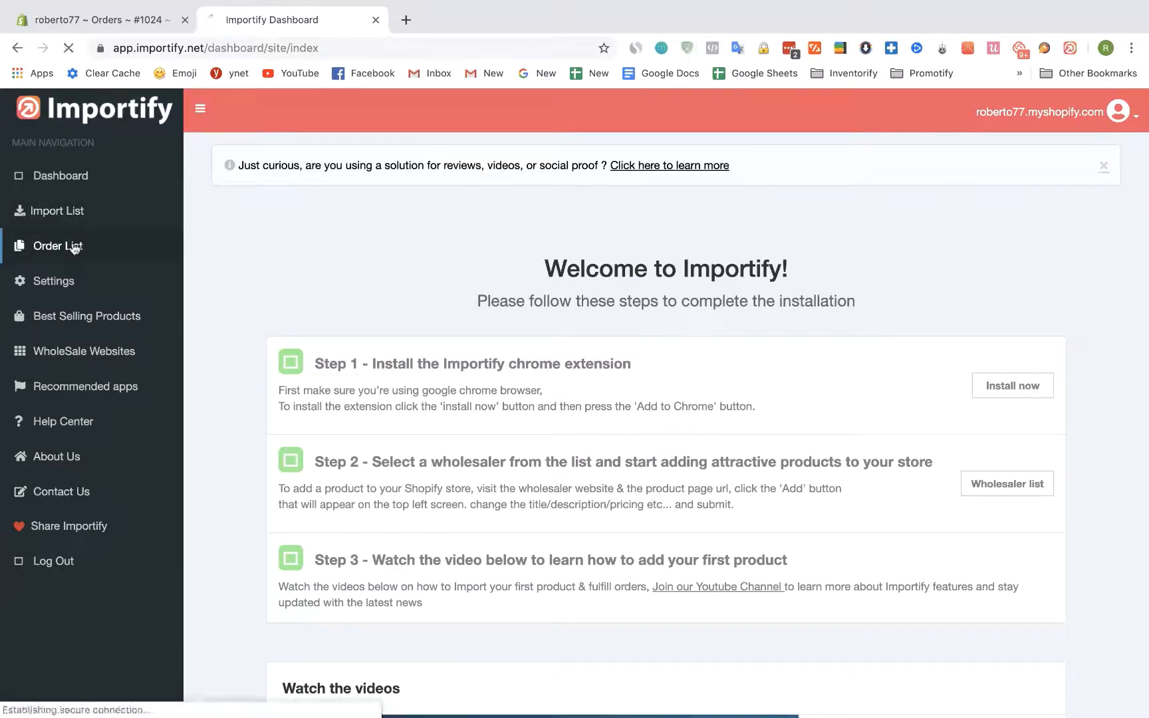
{"action": "left_click", "coordinate": [58, 247]}
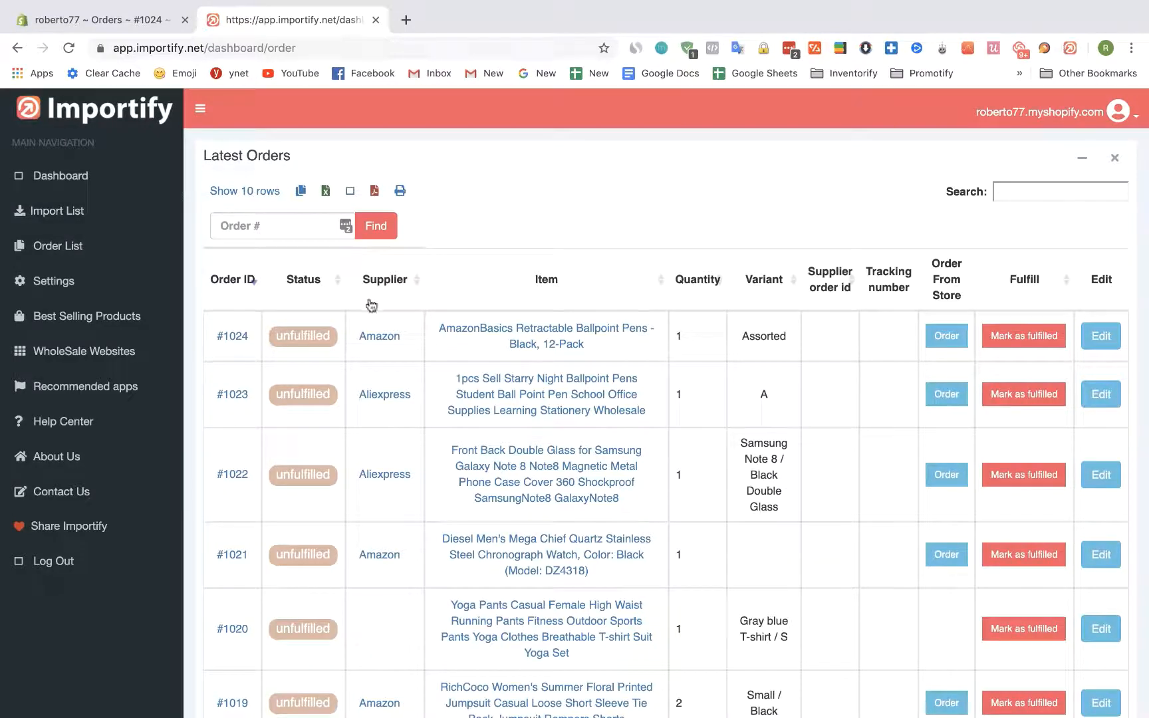
{"action": "mouse_move", "coordinate": [904, 294]}
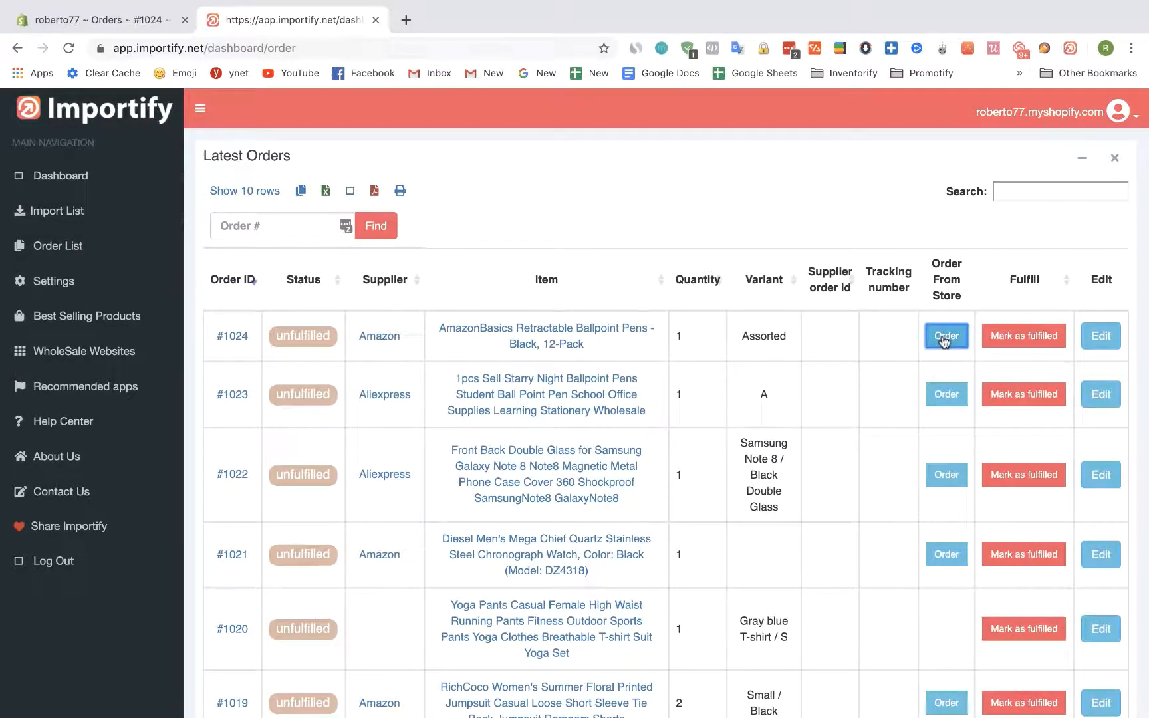
{"action": "left_click", "coordinate": [946, 336]}
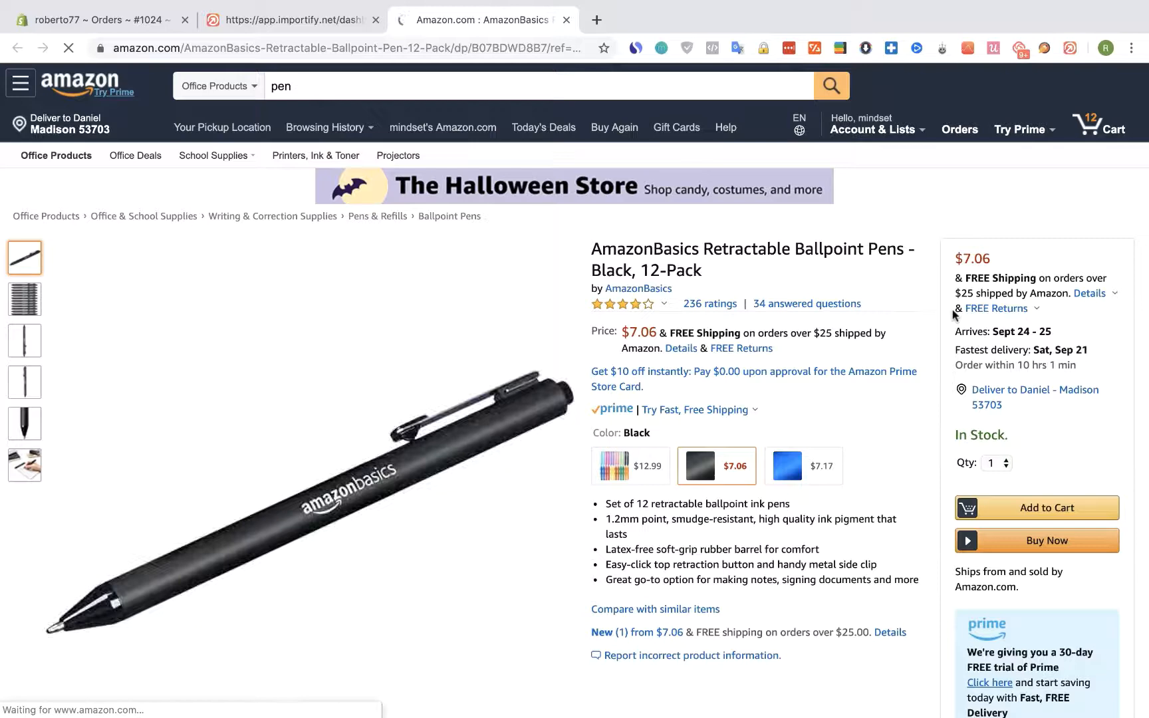
Step: Add the AmazonBasics ballpoint pens to the cart and proceed to checkout
{"action": "left_click", "coordinate": [1038, 508]}
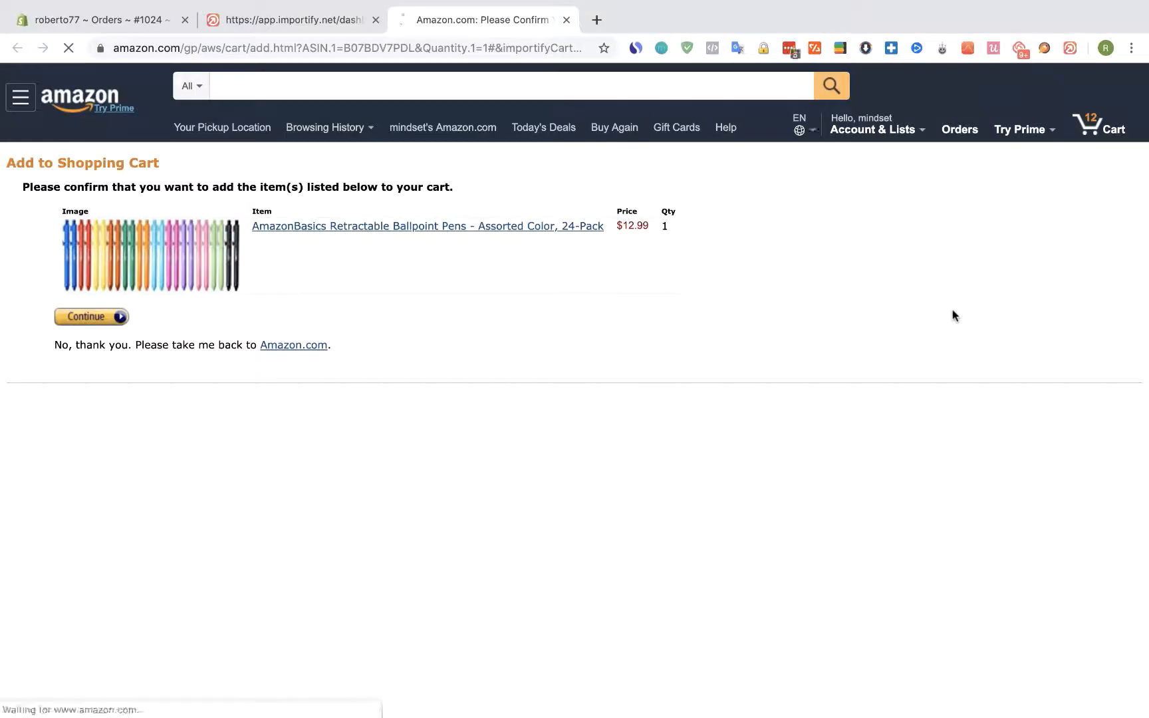
{"action": "left_click", "coordinate": [91, 316]}
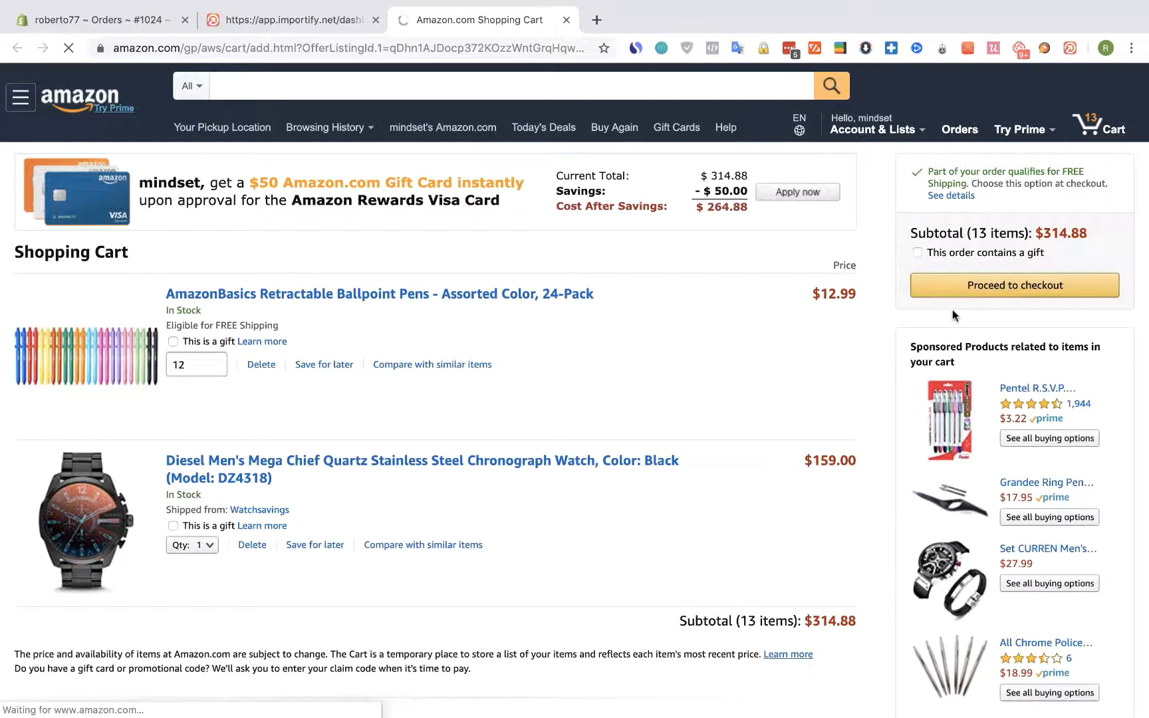
{"action": "left_click", "coordinate": [1014, 285]}
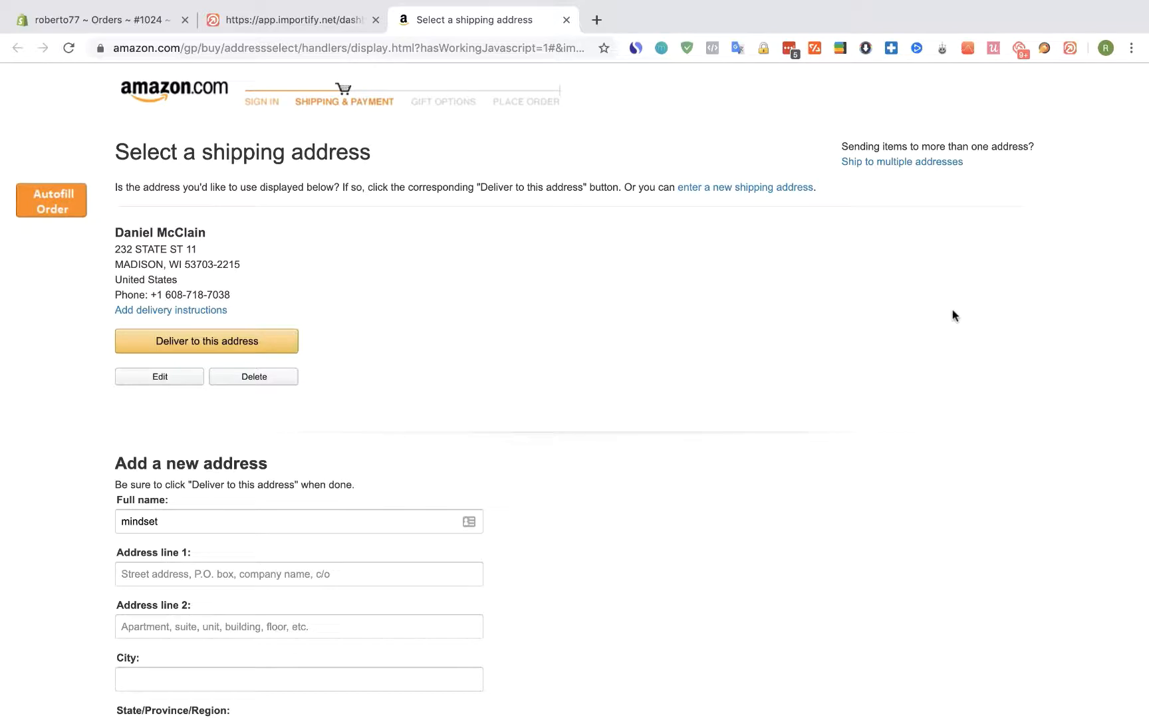
Step: Edit the saved shipping address on the Select a shipping address page
{"action": "left_click", "coordinate": [206, 341]}
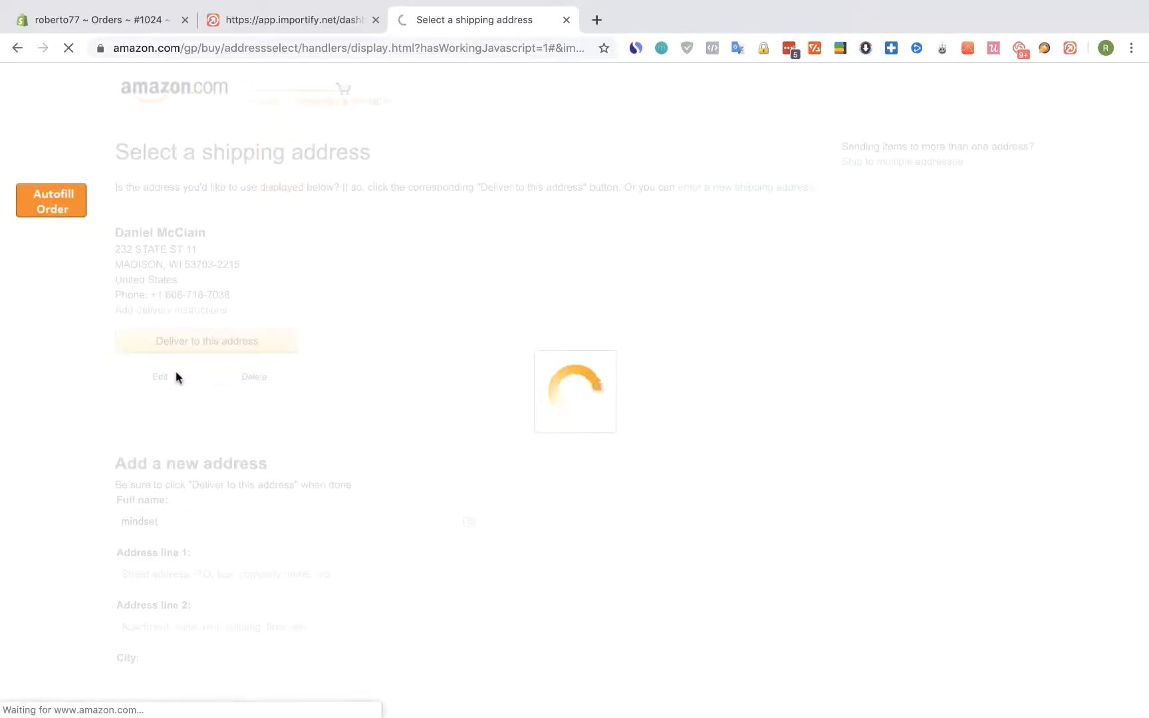
{"action": "left_click", "coordinate": [159, 377]}
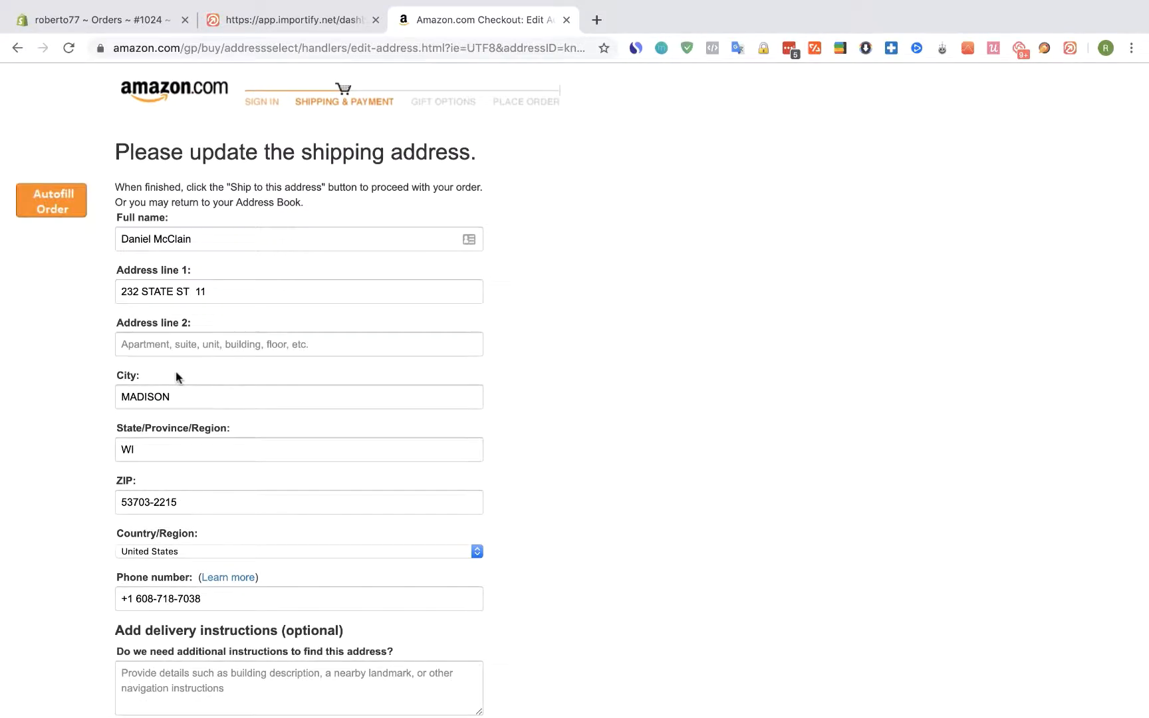
{"action": "mouse_move", "coordinate": [56, 204]}
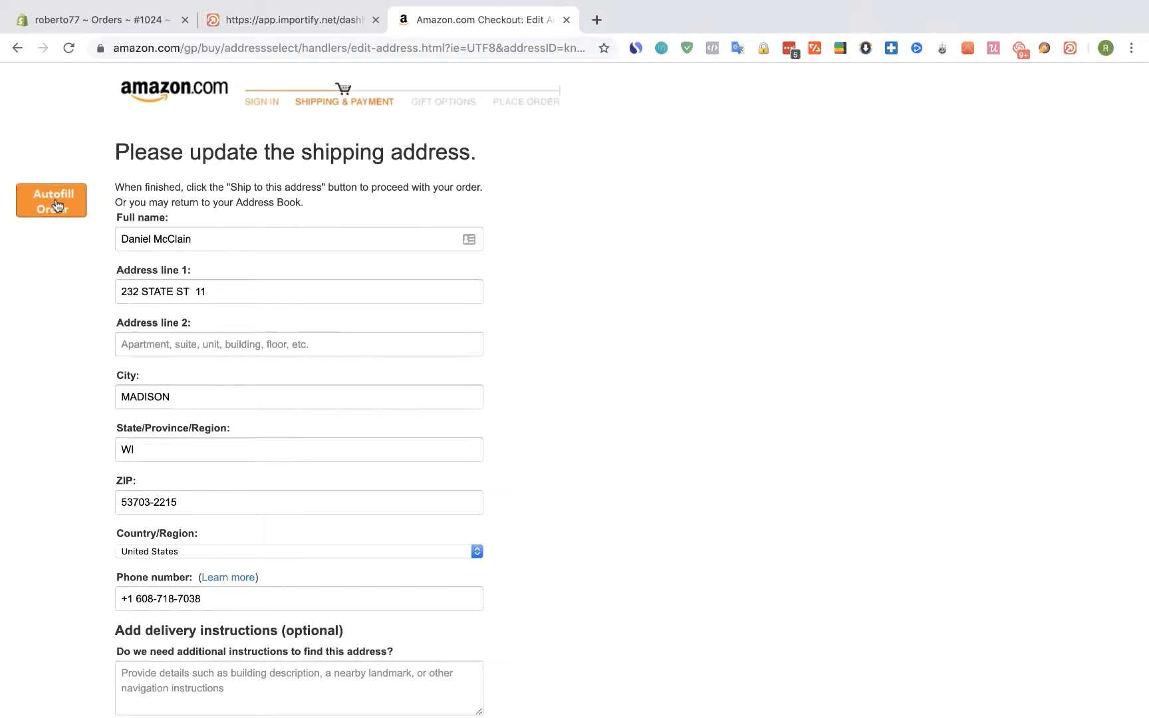
Step: Autofill the customer's Gold Canyon, Arizona address and deliver to it
{"action": "left_click", "coordinate": [52, 200]}
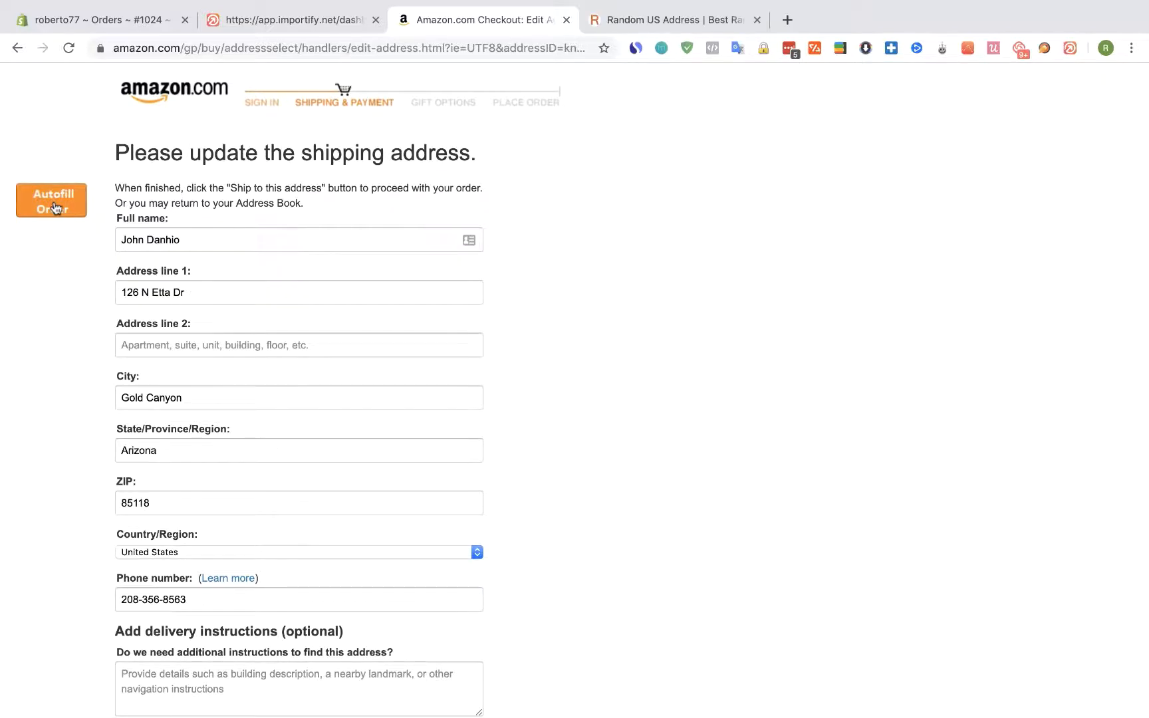
{"action": "scroll", "scroll_direction": "down", "scroll_amount": 3}
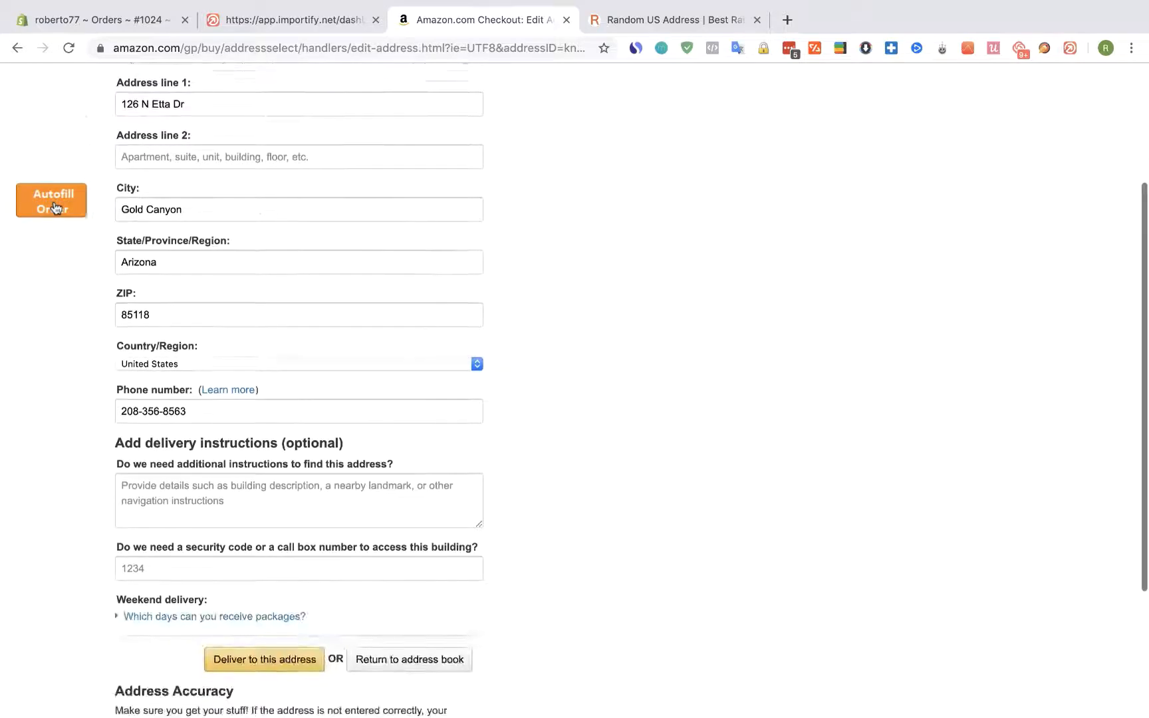
{"action": "scroll", "scroll_direction": "down", "scroll_amount": 3}
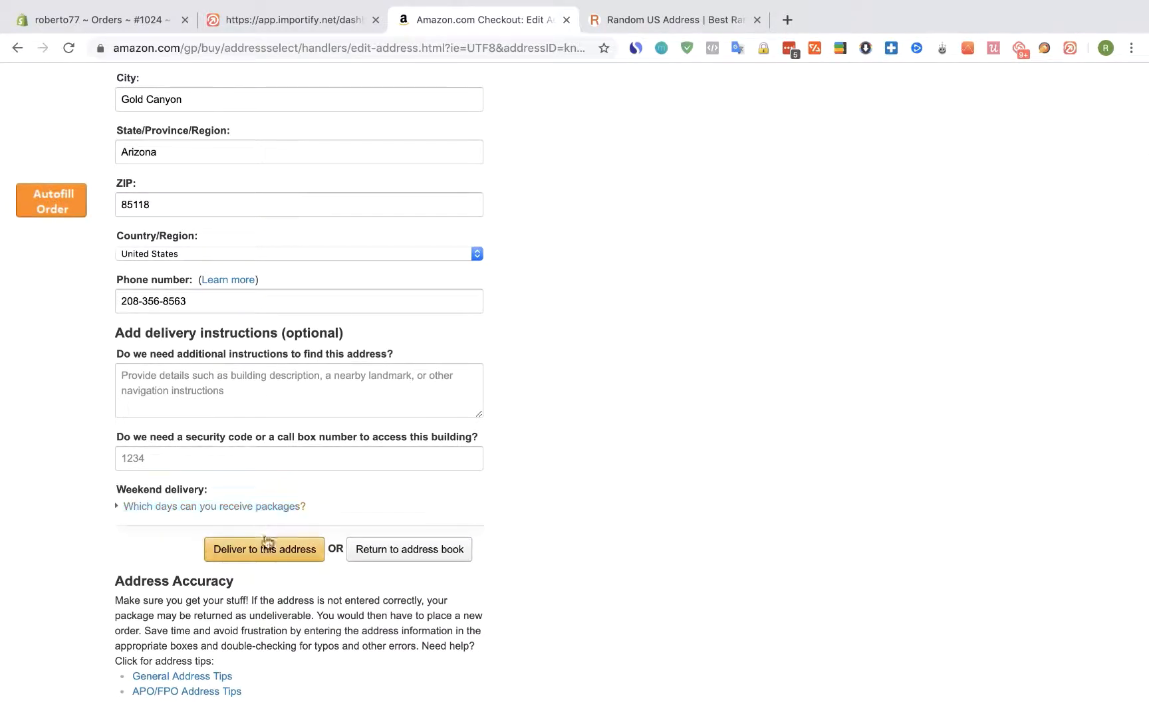
{"action": "left_click", "coordinate": [264, 550]}
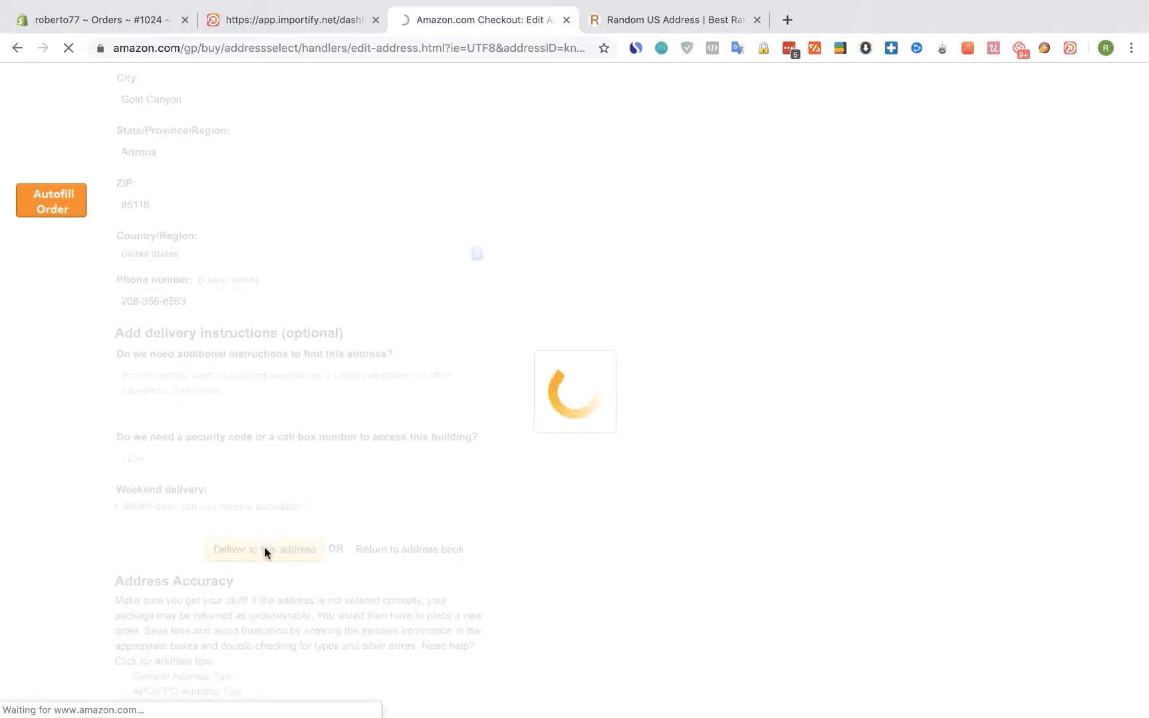
{"action": "left_click", "coordinate": [264, 550]}
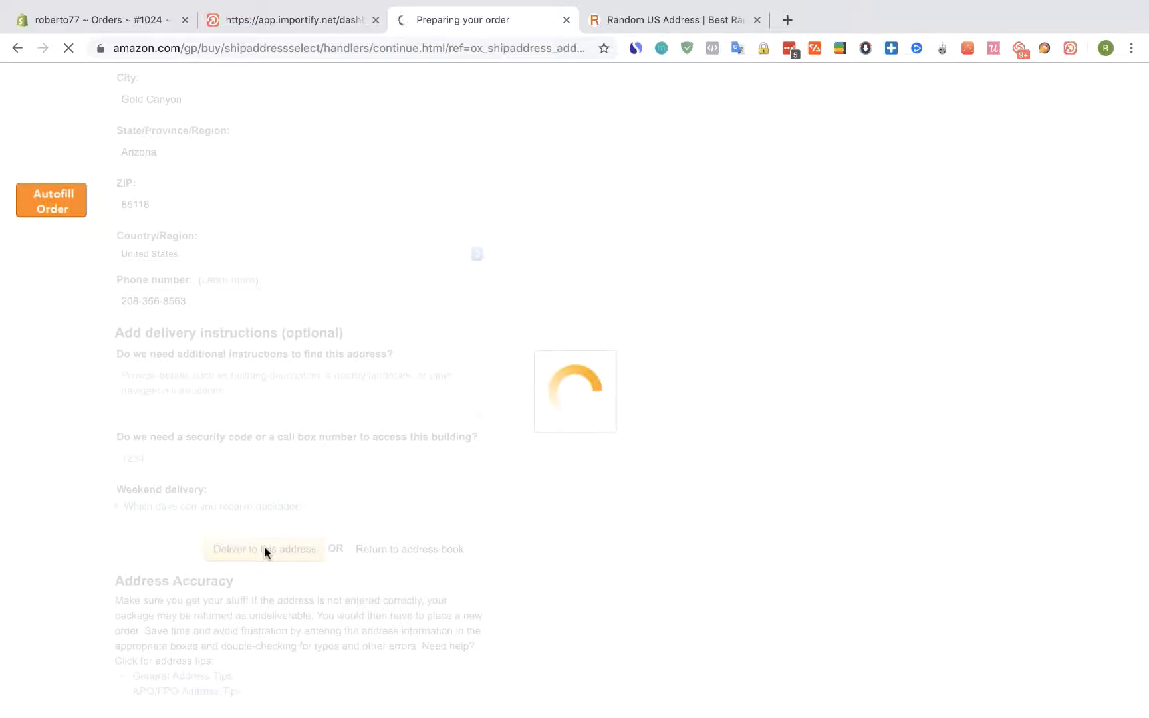
{"action": "left_click", "coordinate": [264, 549]}
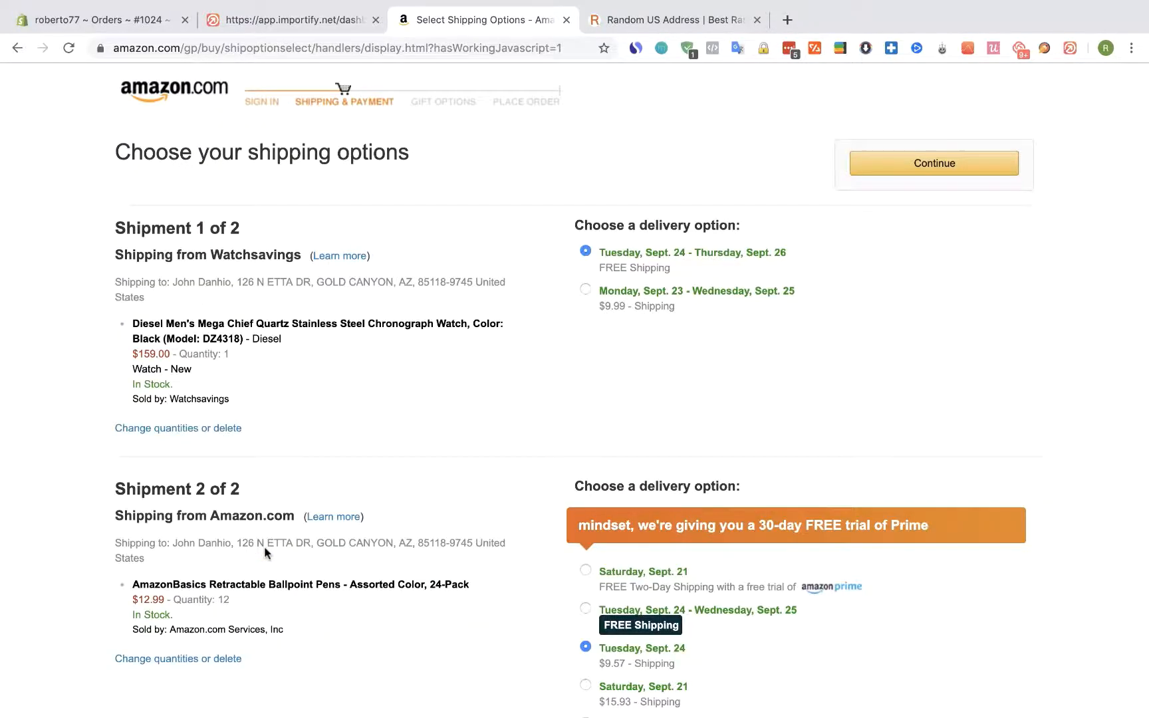